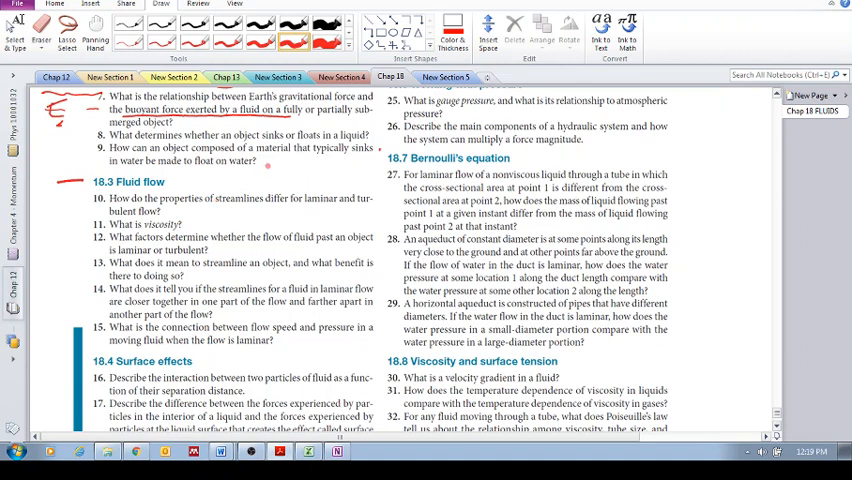
Draw two red streamline strokes to the right of the 18.3 Fluid flow heading
{"action": "left_click_drag", "start_coordinate": [265, 166], "coordinate": [310, 170]}
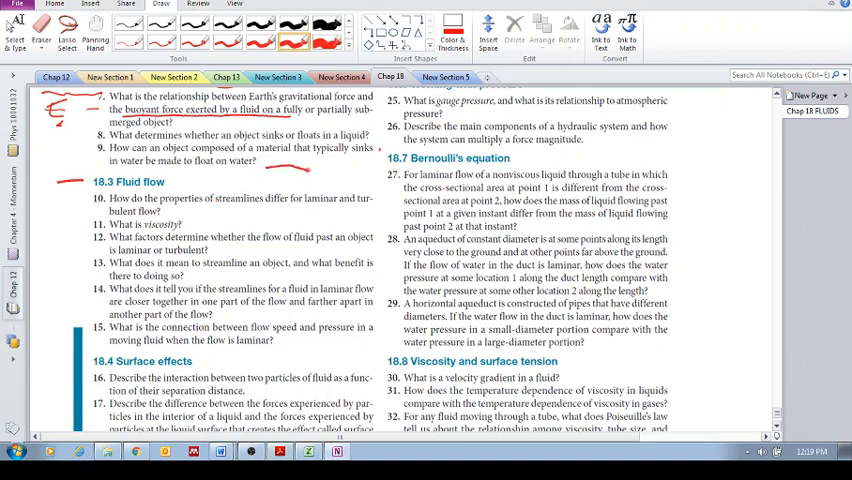
{"action": "left_click_drag", "start_coordinate": [270, 178], "coordinate": [350, 172]}
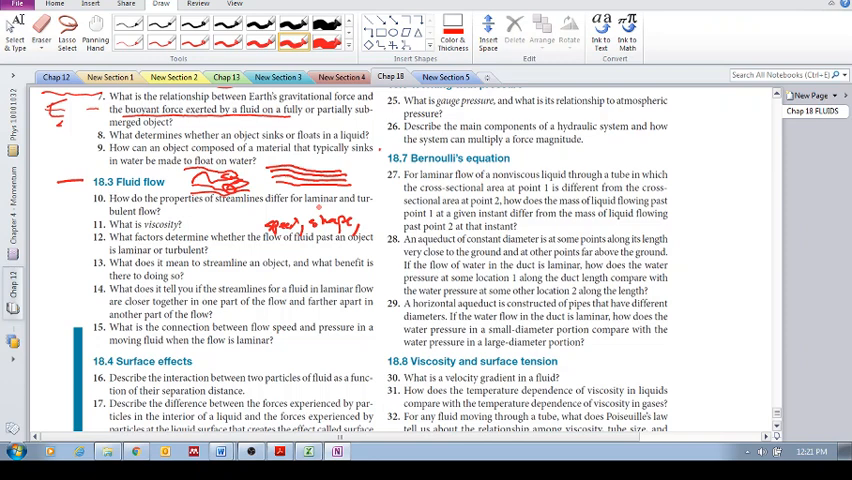
Circle 'viscosity' in question 11 with red ink
{"action": "double_click", "coordinate": [163, 224]}
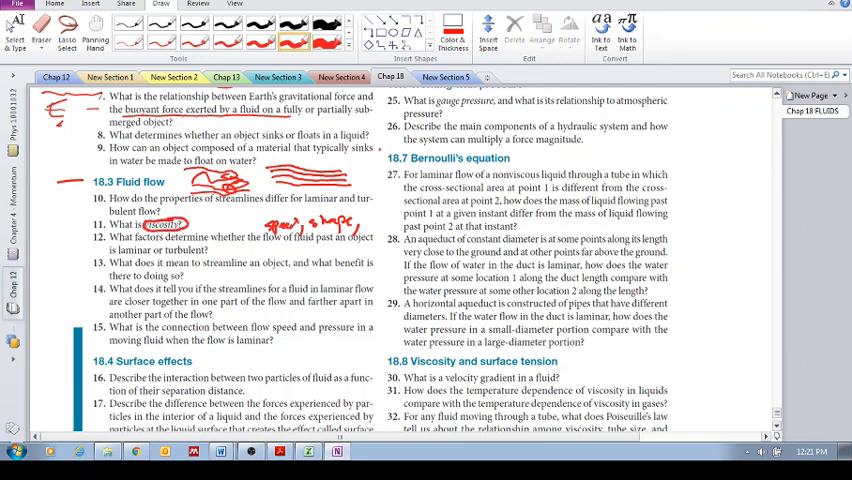